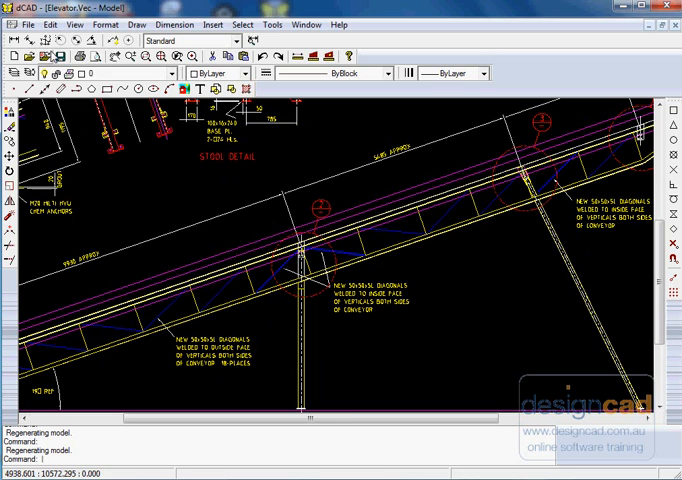
Browse the object selection and file menus without choosing anything
left_click(42, 24)
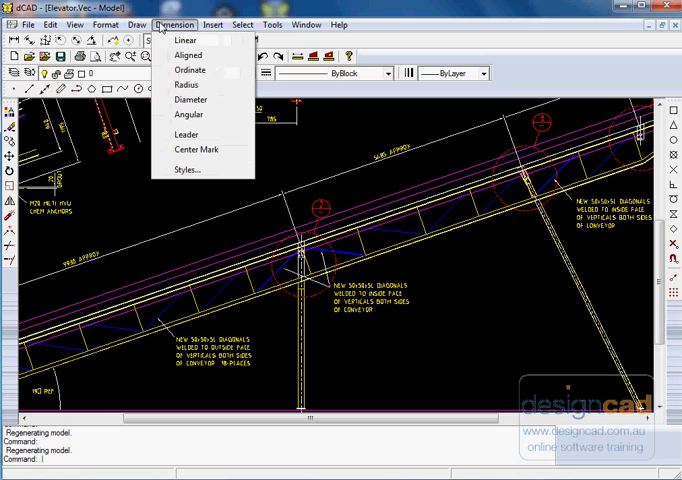
left_click(240, 24)
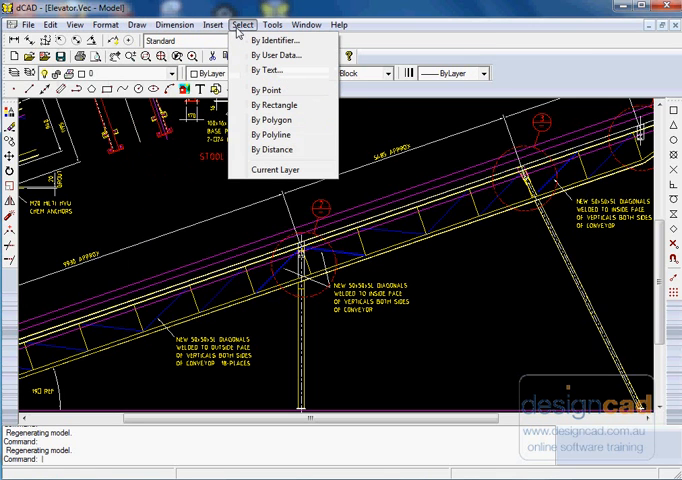
left_click(298, 24)
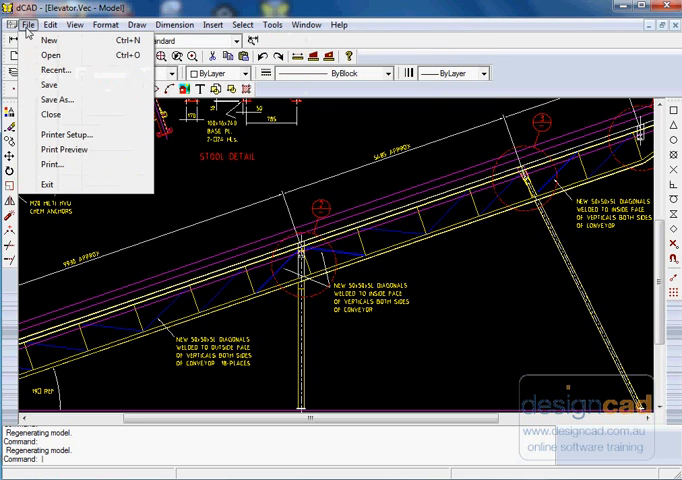
left_click(210, 186)
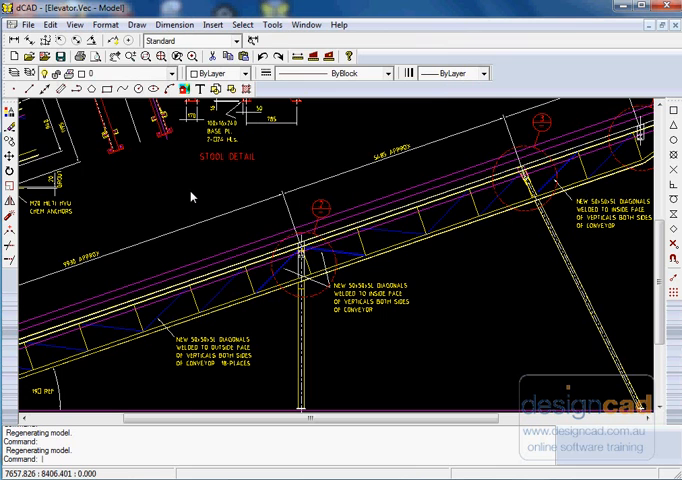
Draw a line in the elevator drawing, keep the ByBlock linetype, and bring up the layer manager
left_click(188, 188)
type("L")
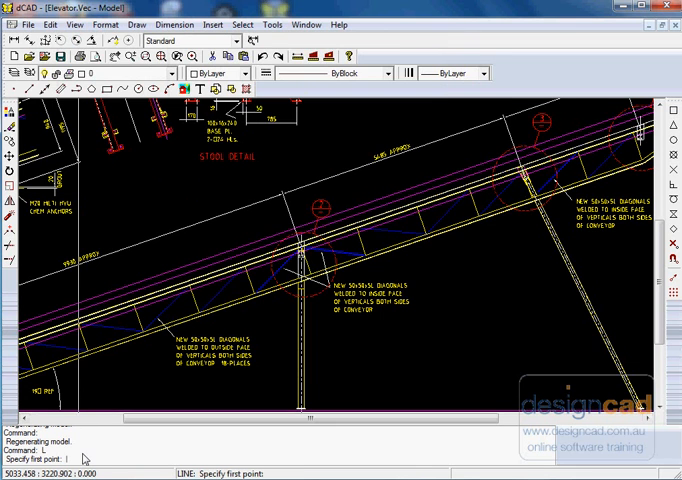
left_click(188, 188)
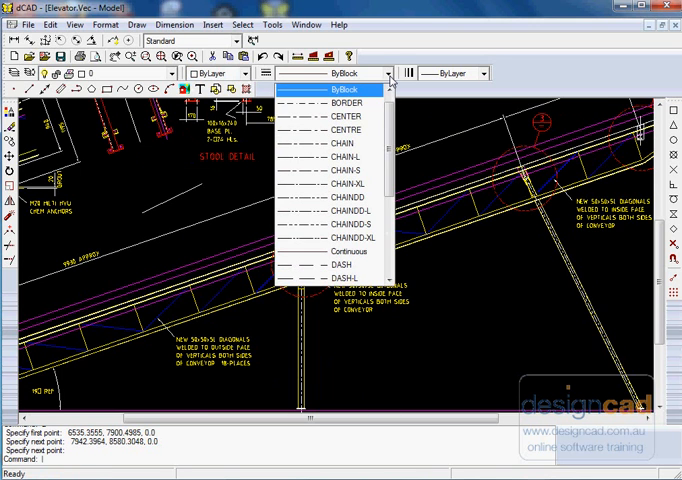
left_click(340, 76)
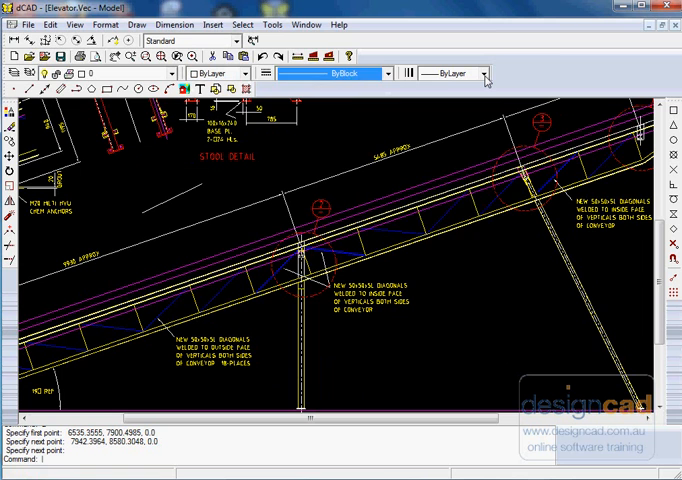
left_click(502, 76)
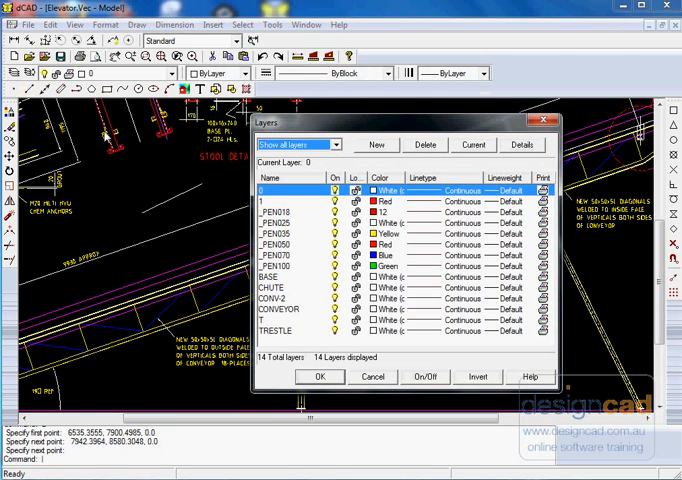
Close the layer manager and the layer order list of the elevator drawing
left_click(320, 376)
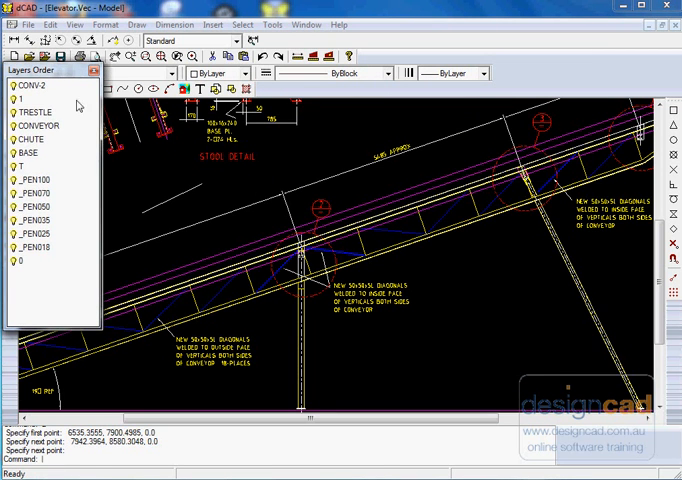
left_click(92, 72)
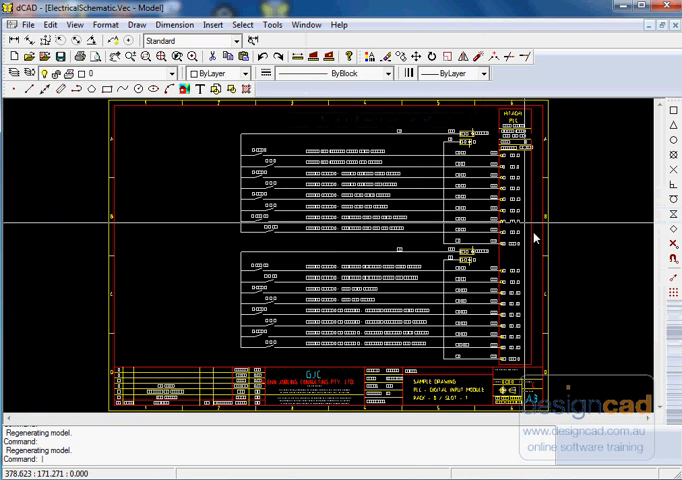
mouse_move(472, 144)
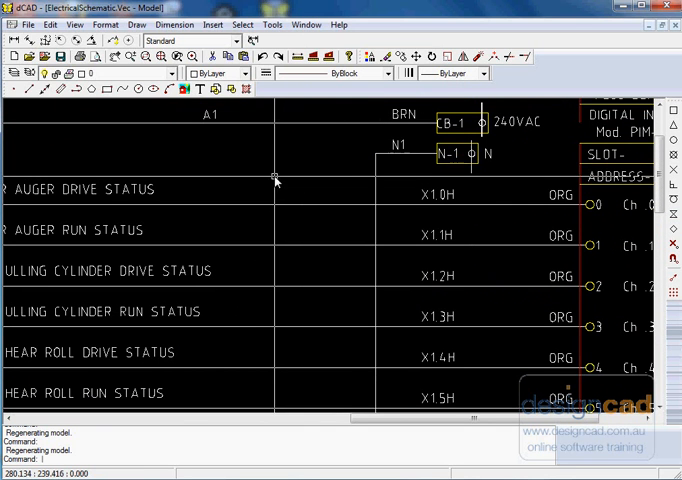
Zoom in on the electrical schematic's drive and run status rows
left_click(304, 24)
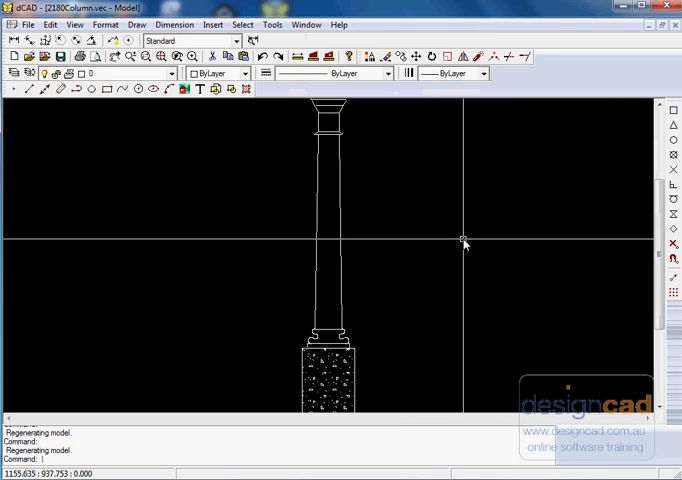
Review the properties of one column line, then list the five open drawings from the Window menu
left_click(332, 240)
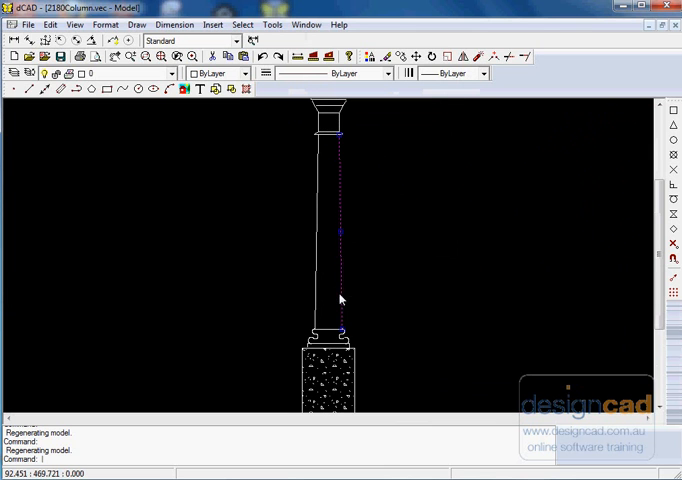
right_click(340, 300)
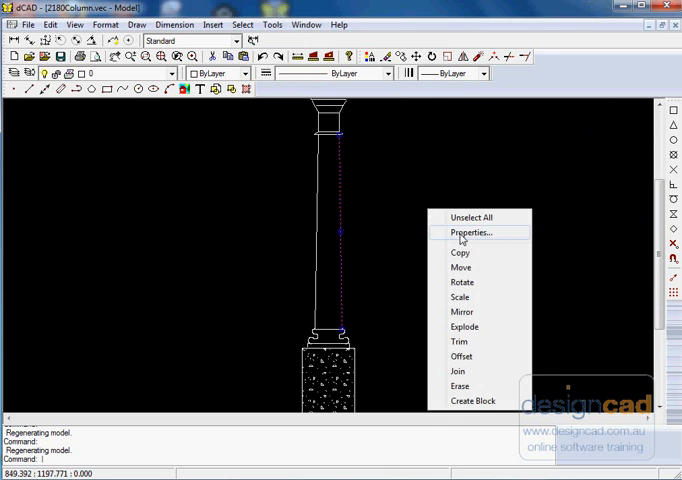
left_click(470, 232)
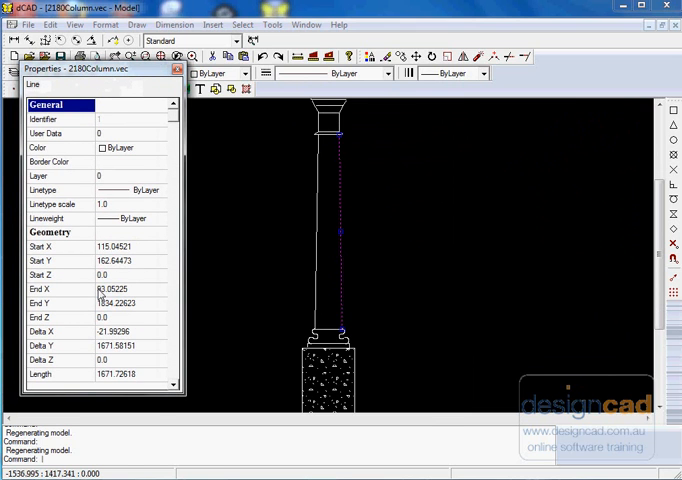
mouse_move(146, 324)
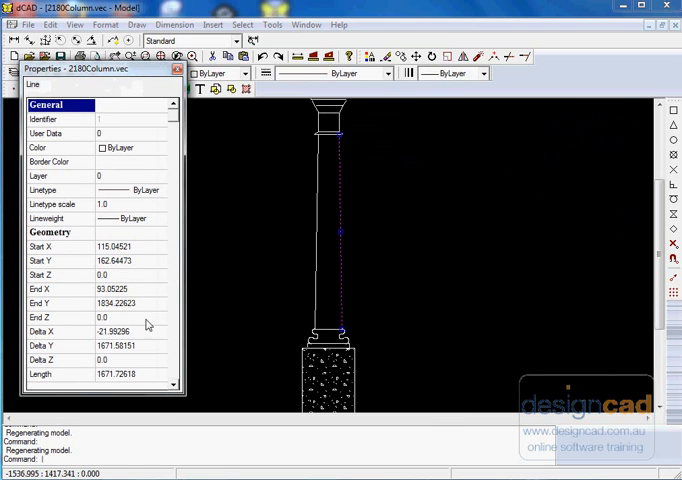
left_click(172, 70)
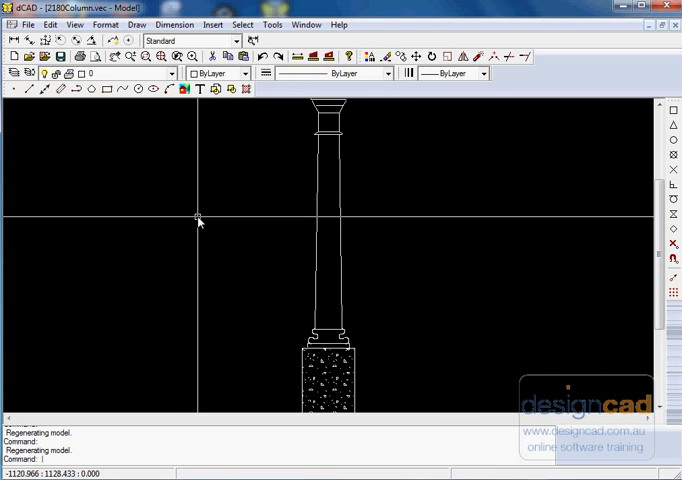
mouse_move(212, 218)
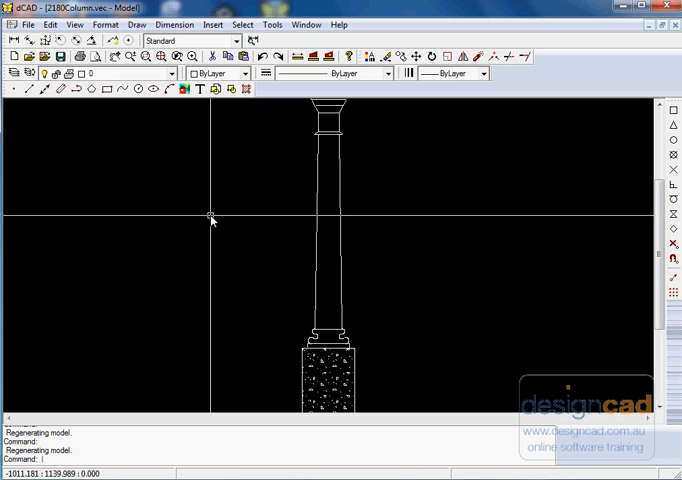
left_click(318, 24)
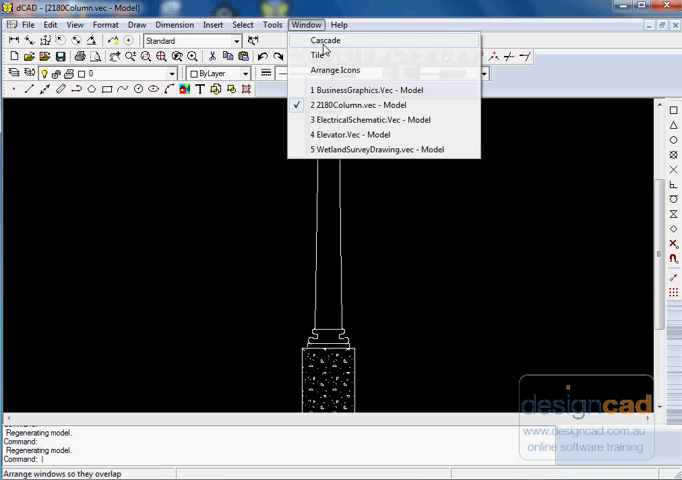
Switch to BusinessGraphics.vec, zoom on the DATABASES bubble, and bring up the Insert menu
left_click(368, 88)
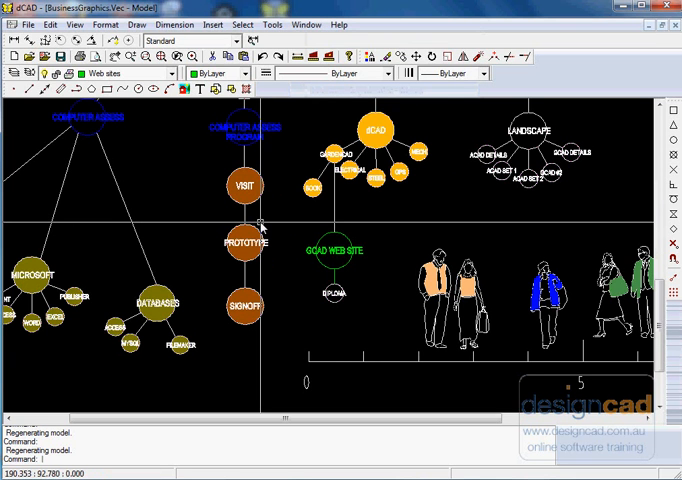
mouse_move(344, 284)
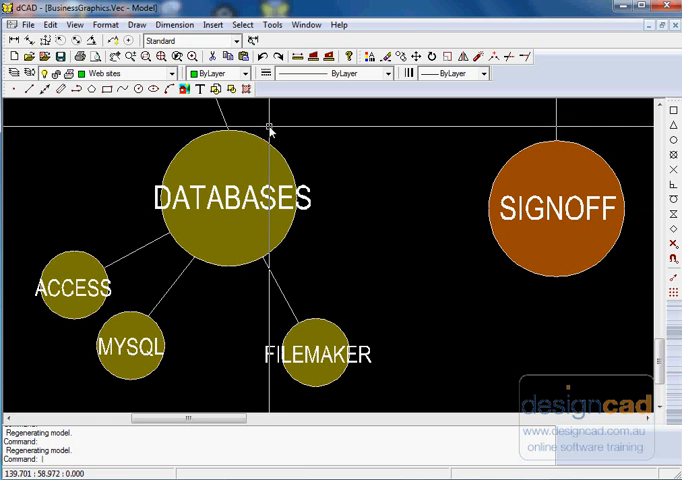
left_click(210, 20)
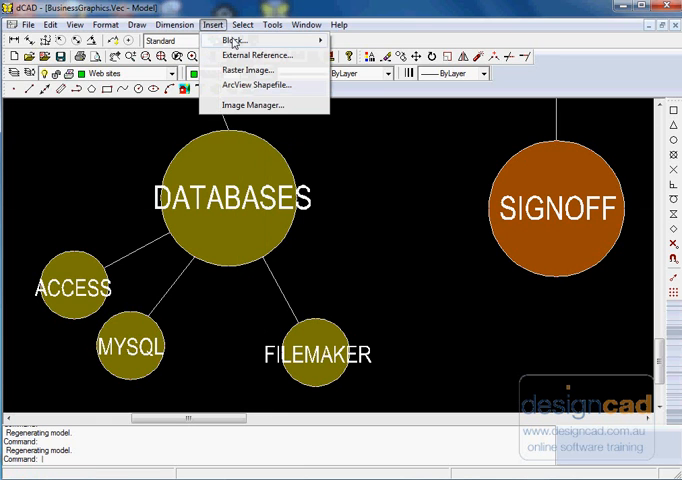
Start Insert Block and browse into the eCAD > Blocks > FireProtection folder
left_click(224, 28)
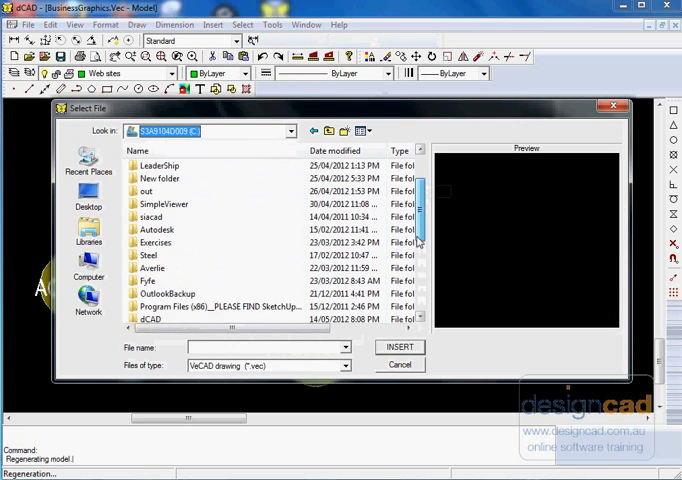
double_click(148, 320)
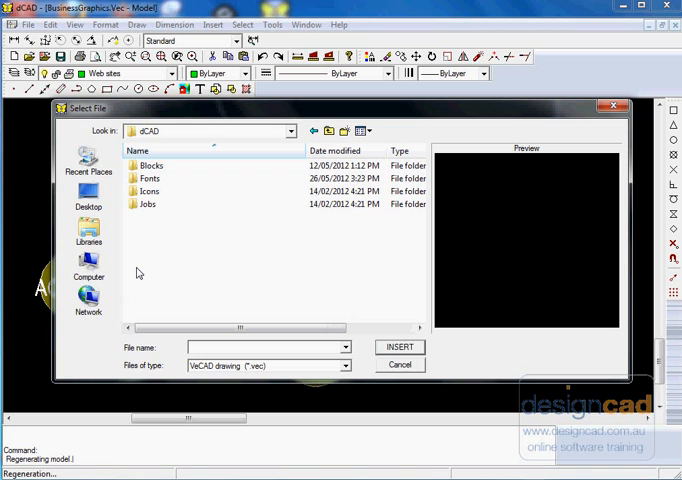
left_click(148, 164)
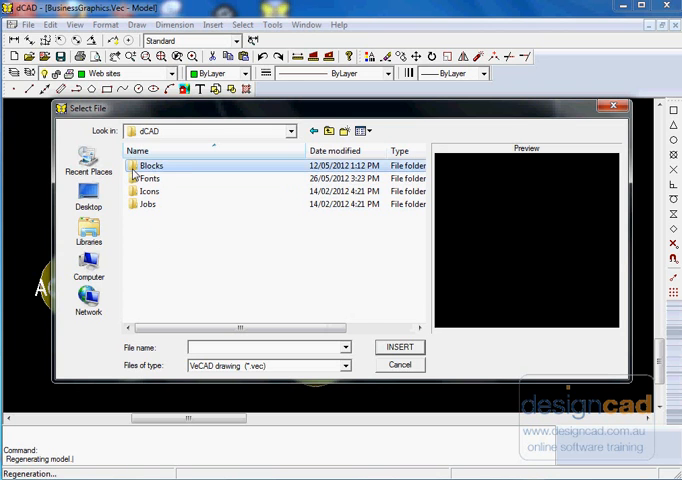
double_click(152, 164)
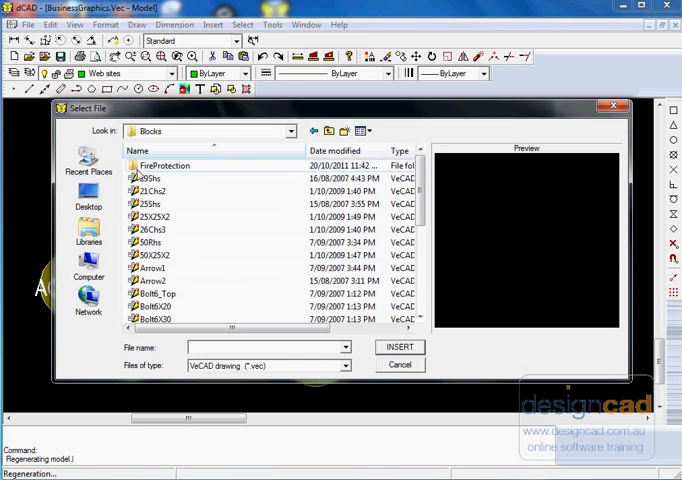
double_click(164, 164)
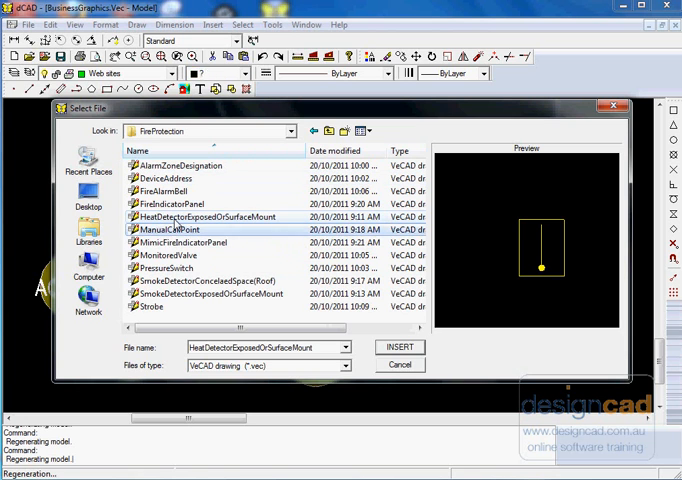
Preview the PressureSwitch and SmokeDetectorExposedOrSurfaceMount symbols
left_click(168, 268)
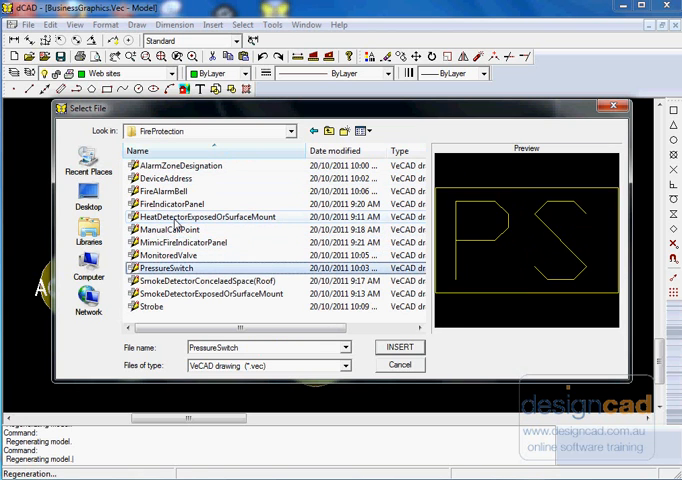
left_click(210, 292)
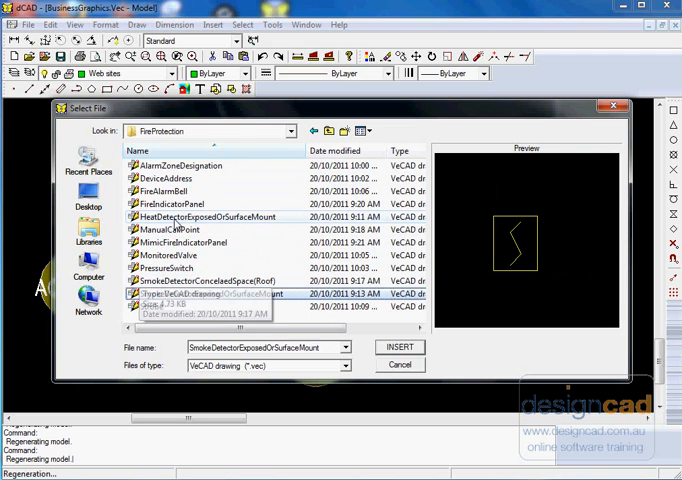